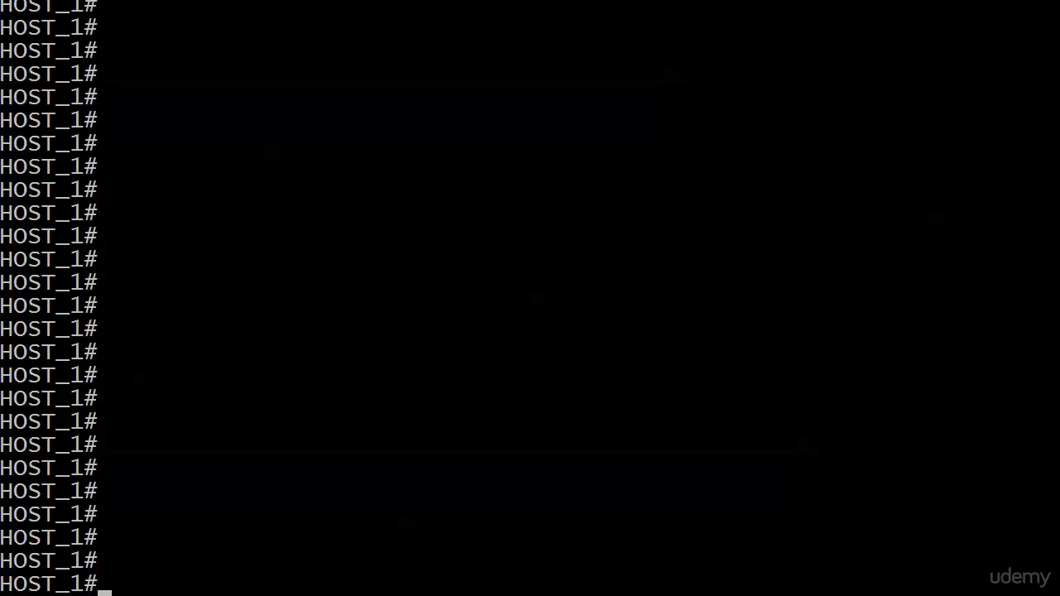
# - Ping 10.1.1.2 from HOST_1 twice, both returning 0 percent success
pyautogui.write('pin g10')
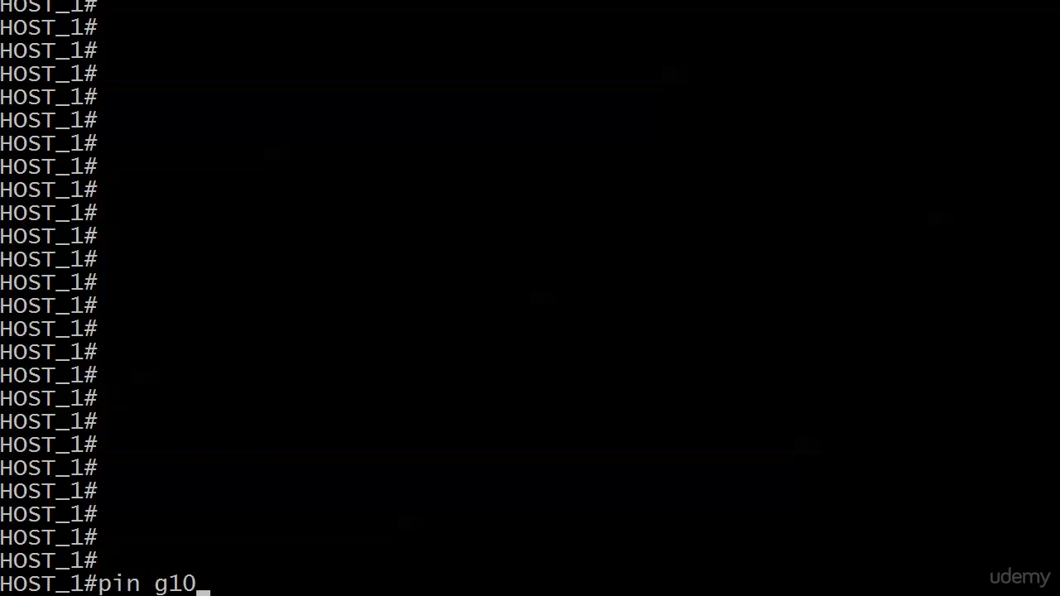
pyautogui.write('ping 10.1.1.2')
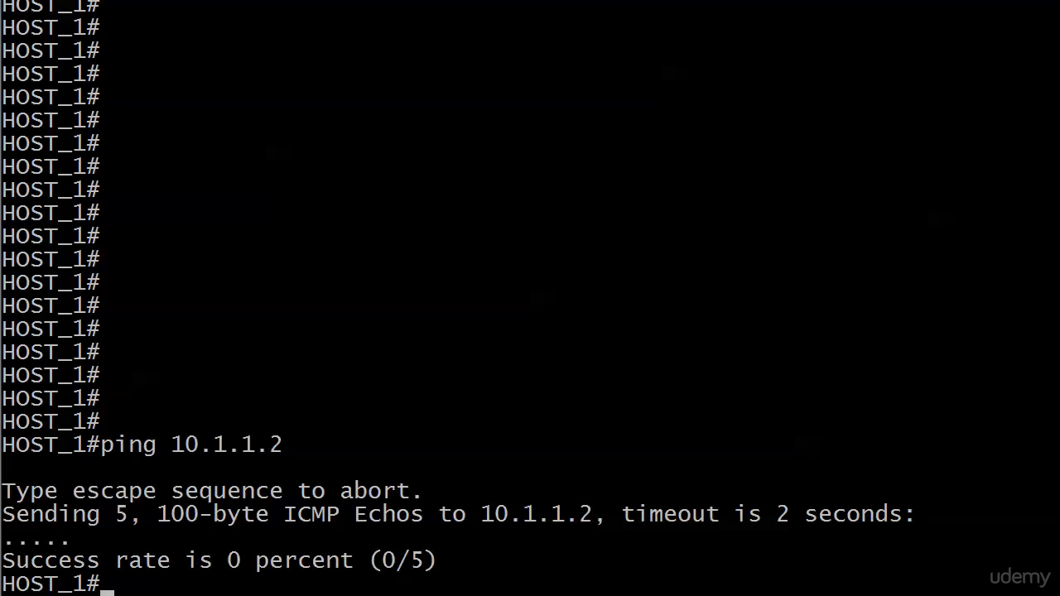
pyautogui.write('ping 10.1.1.2')
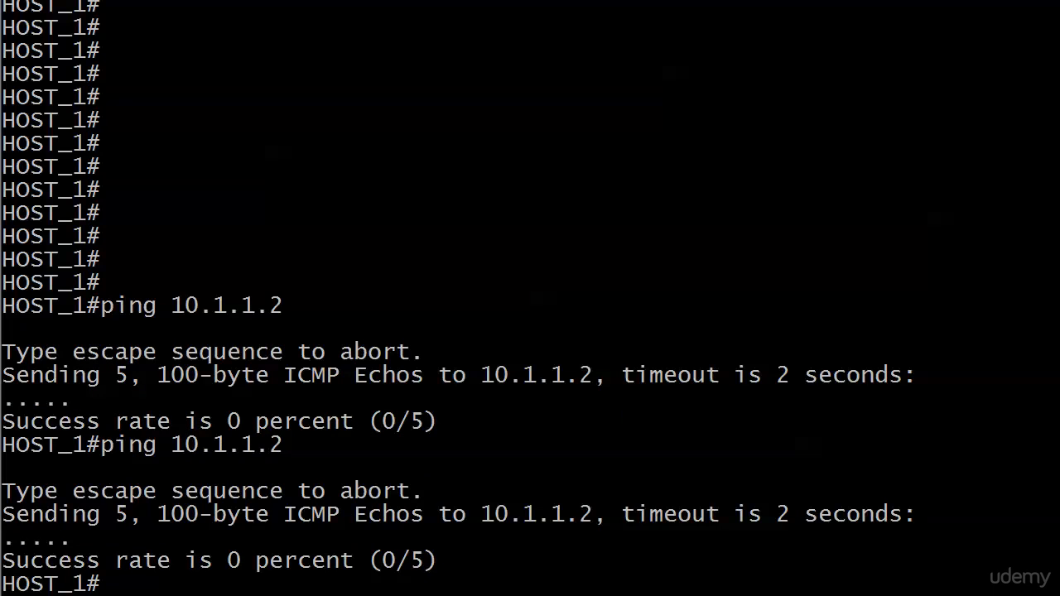
pyautogui.write('ping')
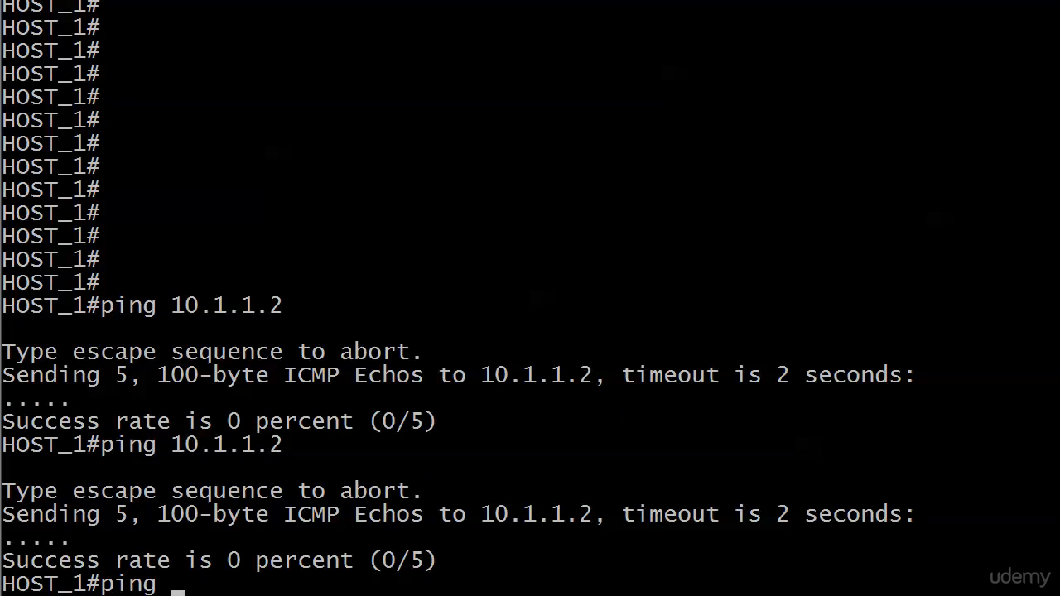
# - Ping 10.1.1.3 from HOST_1 twice with 100 percent success, then start pinging 10.1.1.4
pyautogui.write('10.1.1.3')
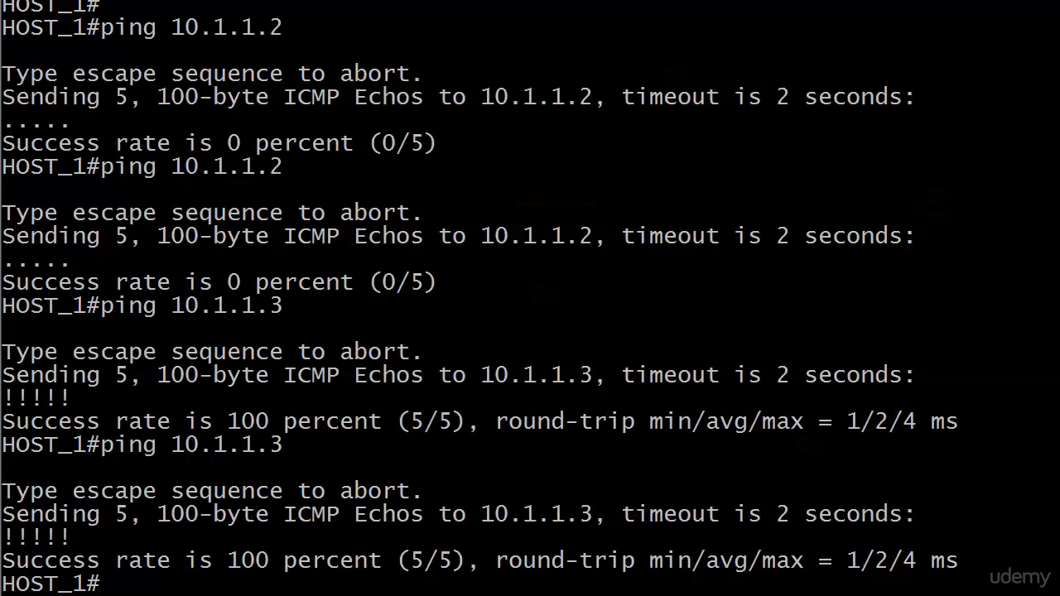
pyautogui.write('ping 10.1.1.3')
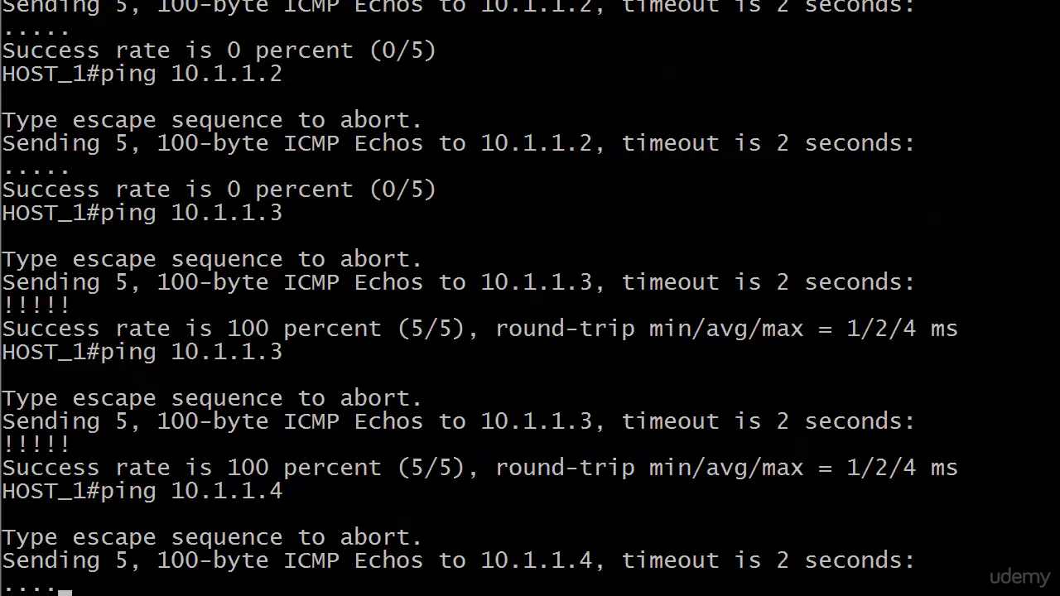
pyautogui.scroll(-3)
pyautogui.write('ping 10.1.1.1')
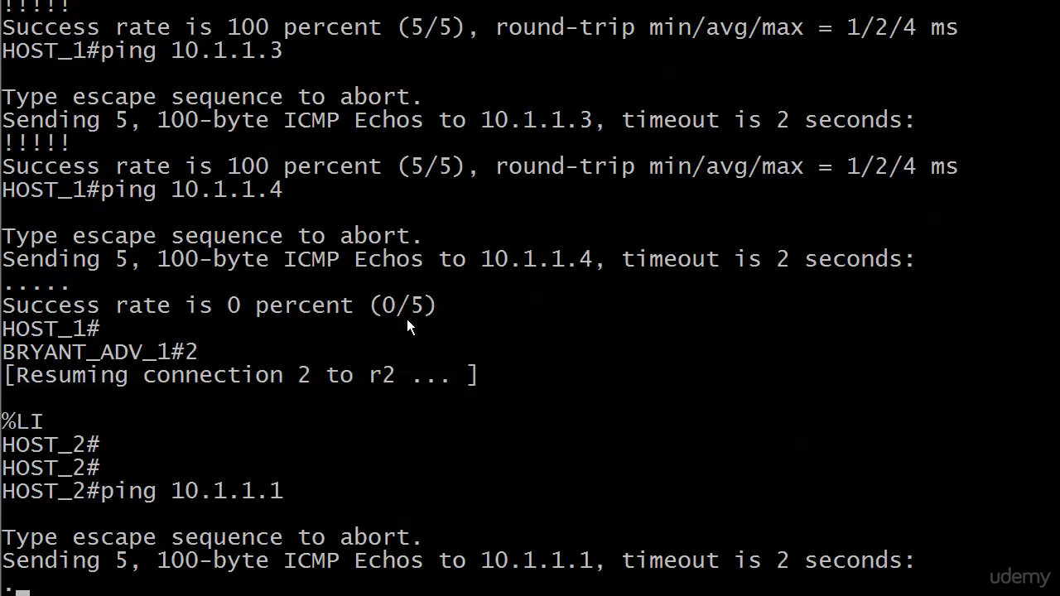
pyautogui.moveTo(472, 242)
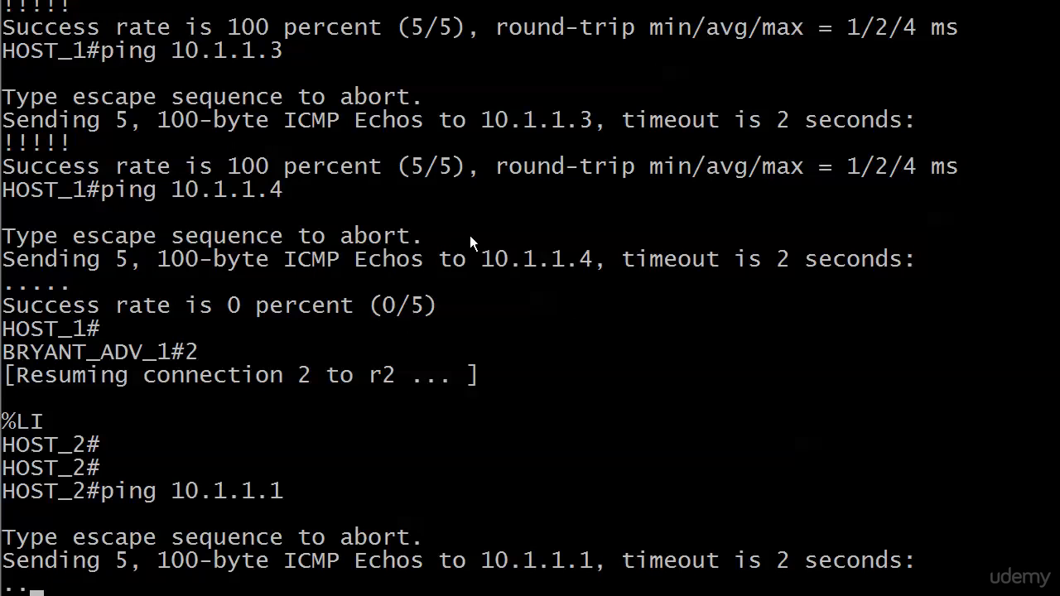
pyautogui.moveTo(510, 159)
pyautogui.write('ping 10.1.1.3')
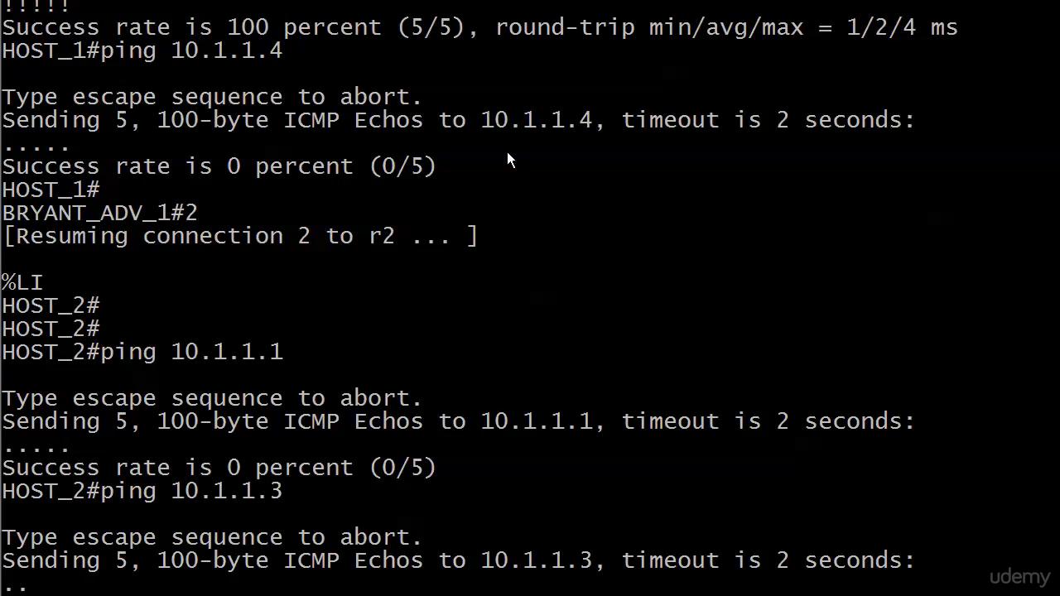
# - Scroll down to view HOST_2's failed pings to 10.1.1.1 and 10.1.1.3
pyautogui.scroll(-3)
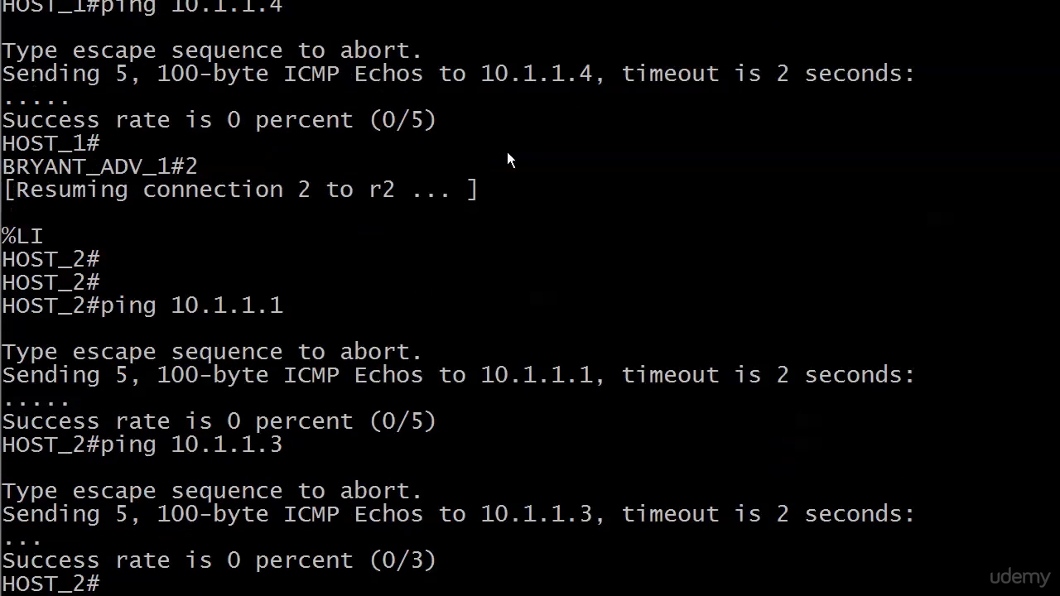
# - Ping 10.1.1.4 from HOST_2 twice, succeeding at 80 then 100 percent, and bring up the console context menu
pyautogui.write('ping 10.1.1.4')
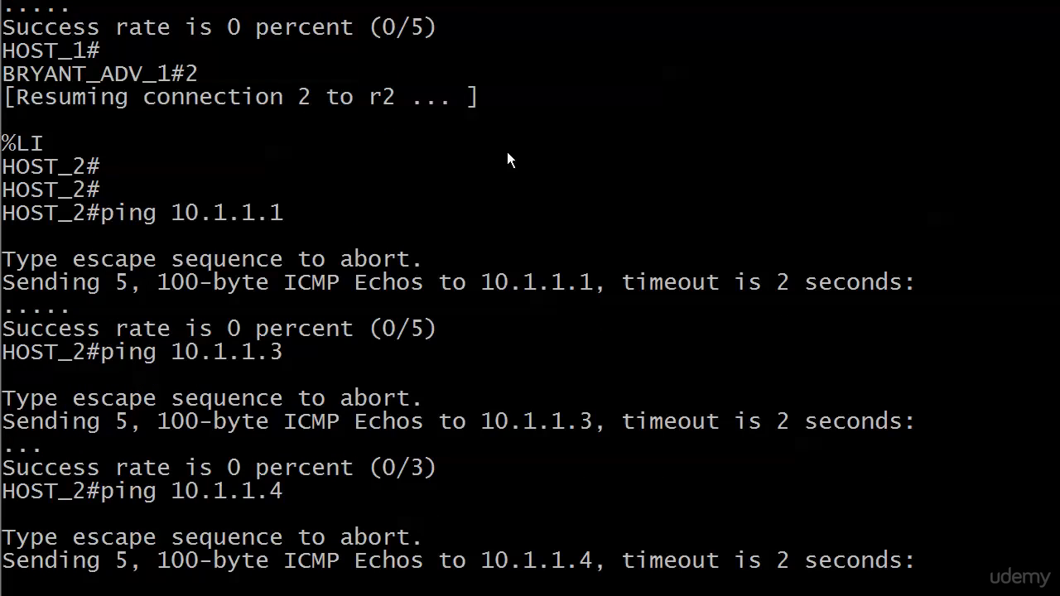
pyautogui.scroll(-3)
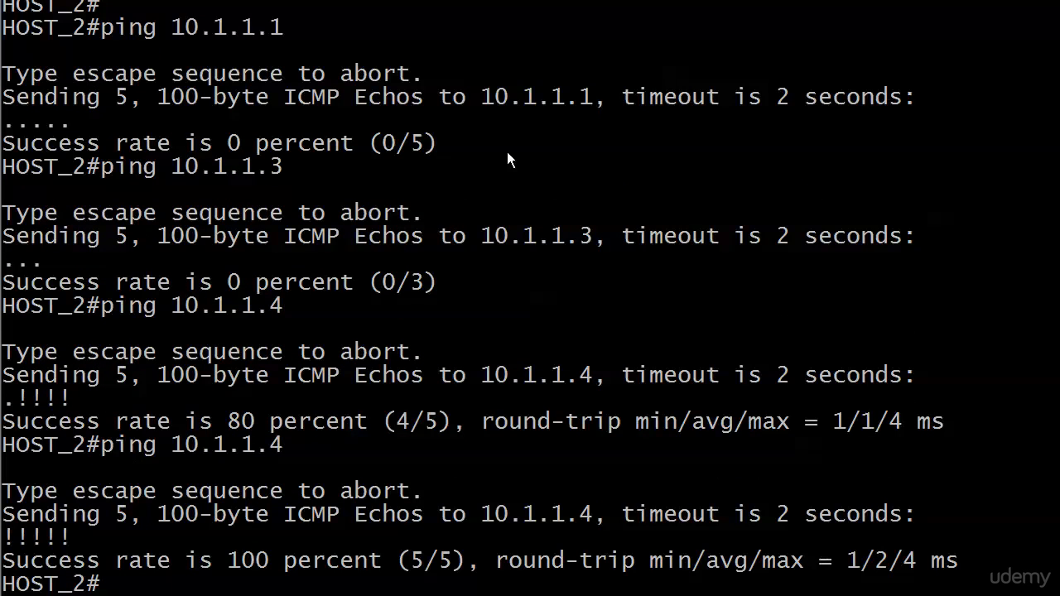
pyautogui.rightClick(190, 341)
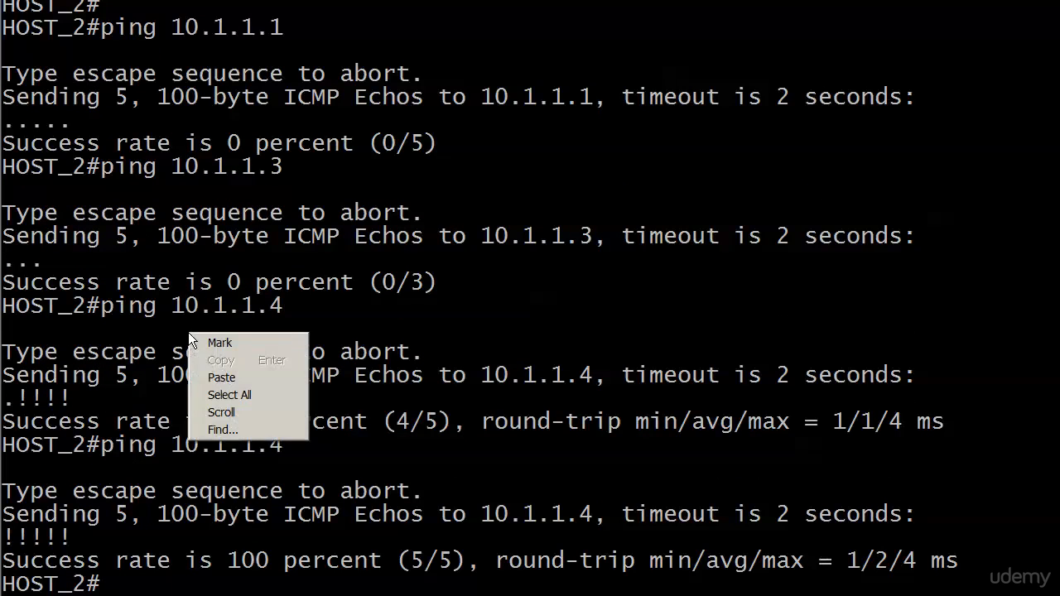